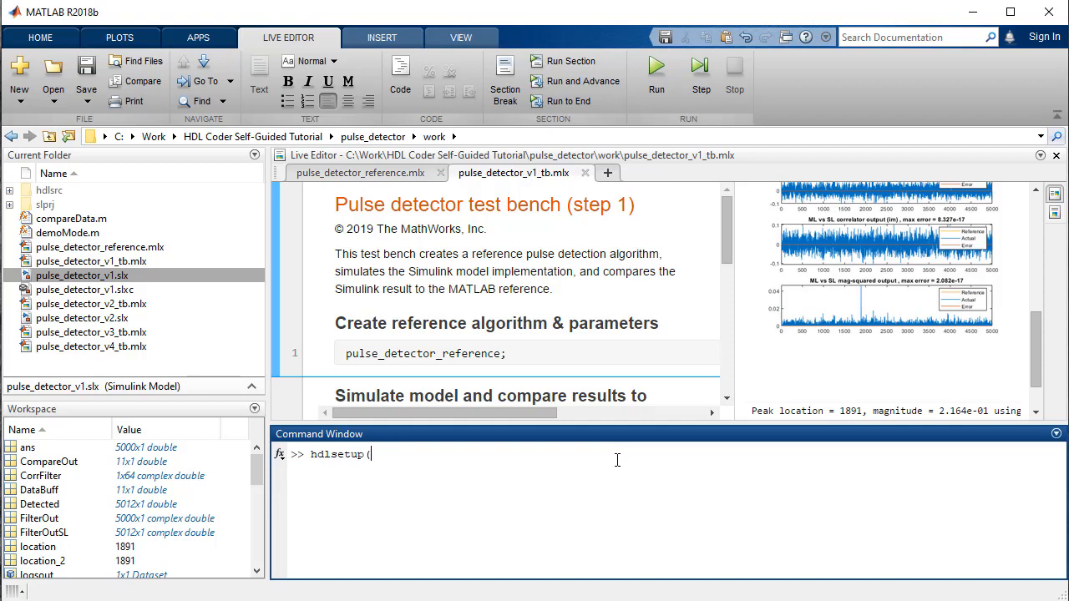
Step: Run hdlsetup('pulse_detector_v2') to configure the model for HDL and show its diagram
{"action": "type", "text": "'pulse_detec"}
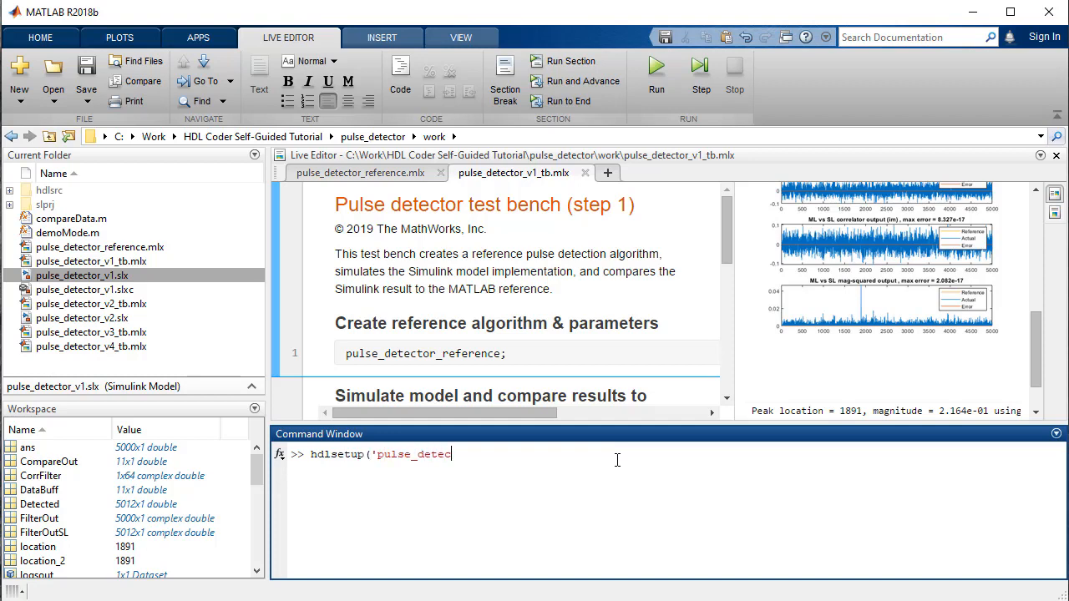
{"action": "type", "text": "tor_v2')"}
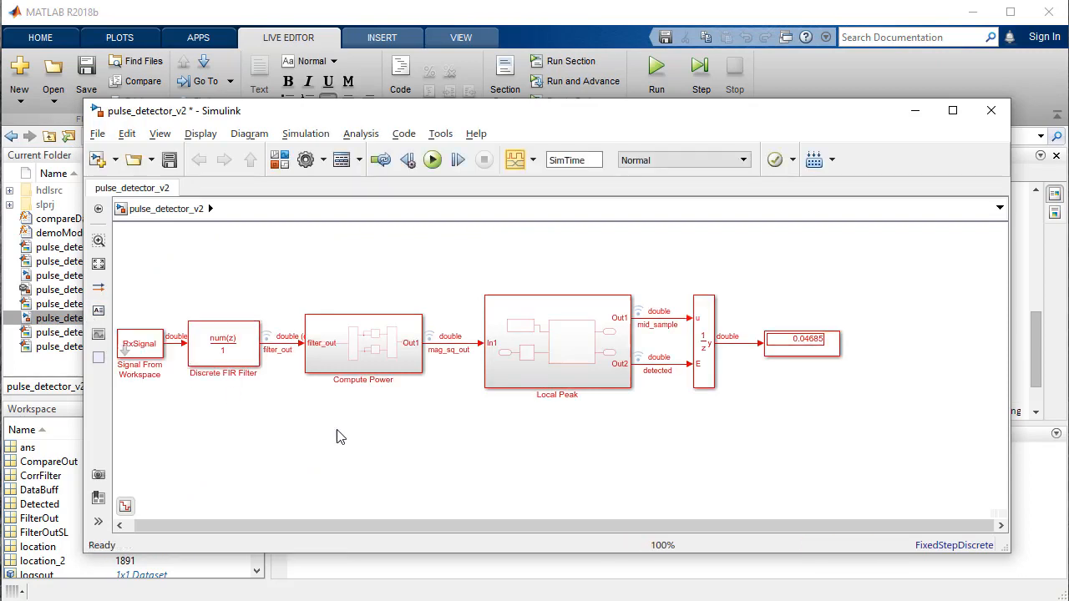
{"action": "mouse_move", "coordinate": [526, 471]}
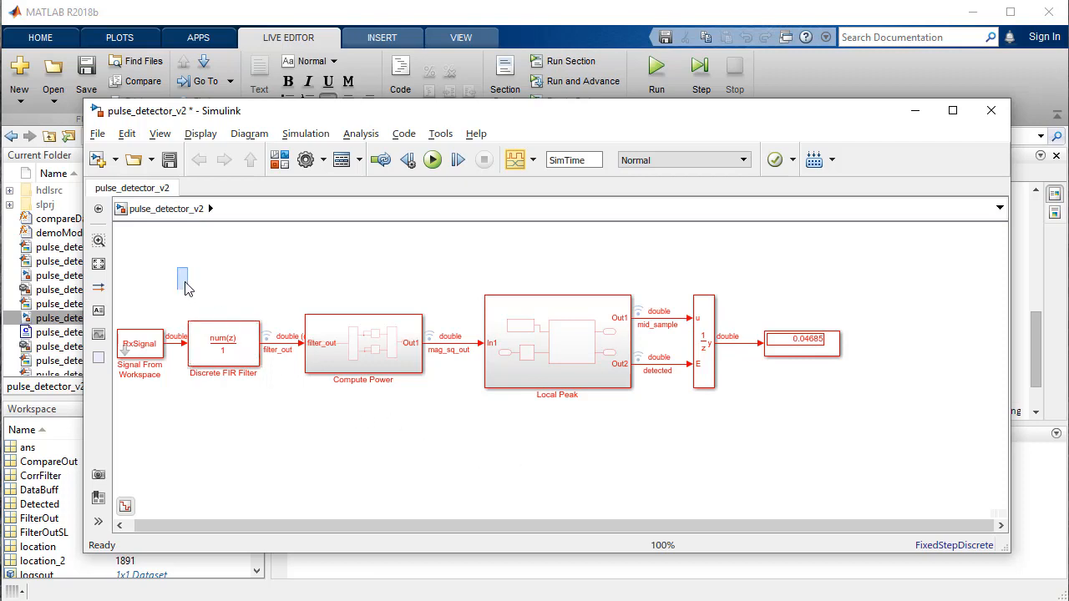
Step: Wrap the FIR filter, Compute Power and Local Peak blocks in a Pulse Detector subsystem and enter it
{"action": "left_click_drag", "start_coordinate": [182, 275], "coordinate": [665, 447]}
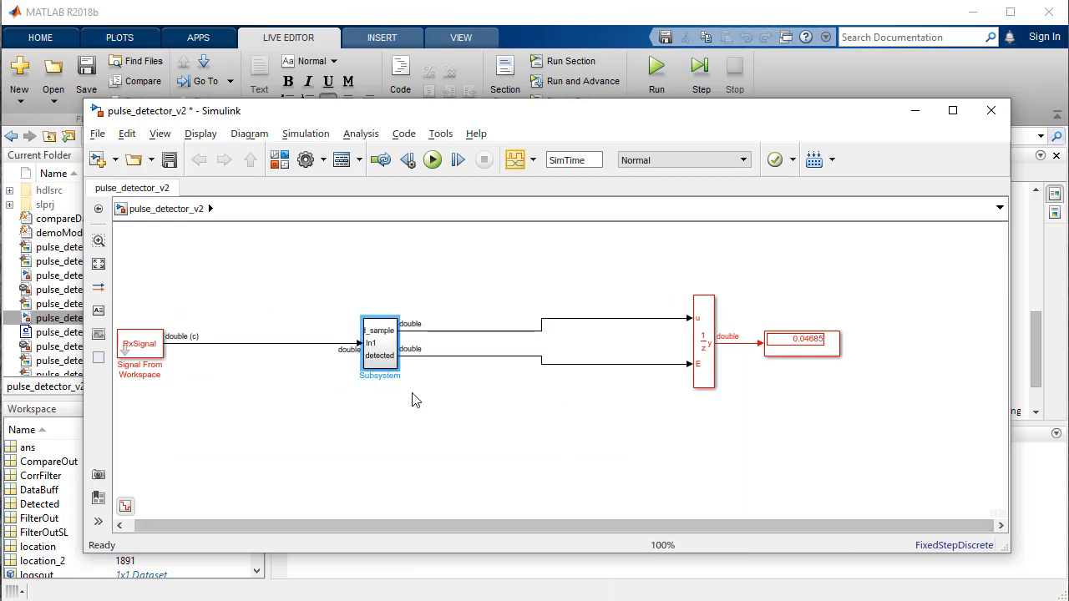
{"action": "double_click", "coordinate": [379, 342]}
{"action": "type", "text": "Pulse Detector"}
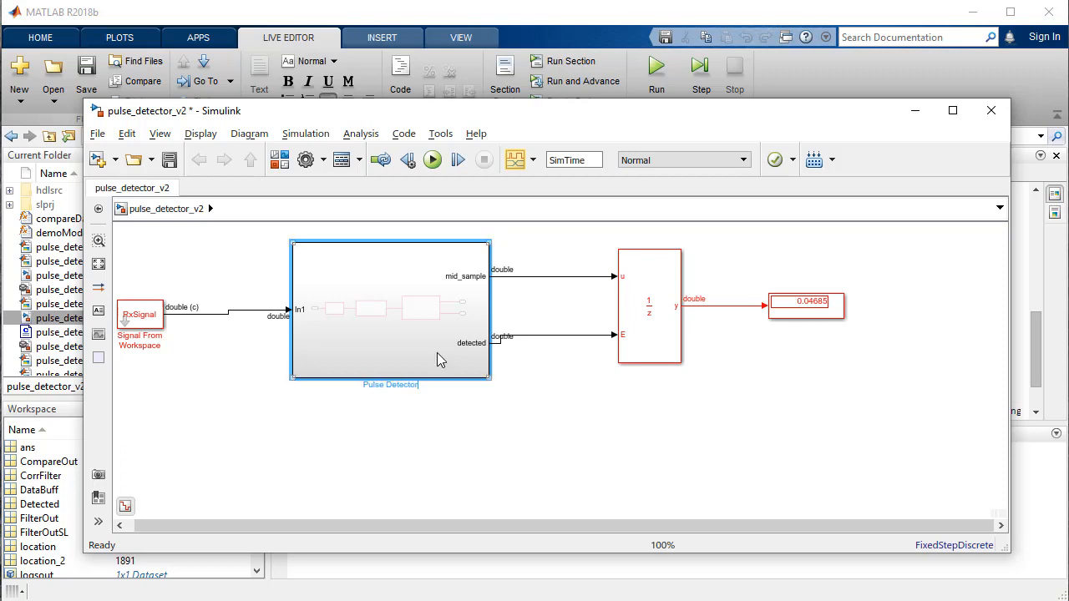
{"action": "double_click", "coordinate": [391, 309]}
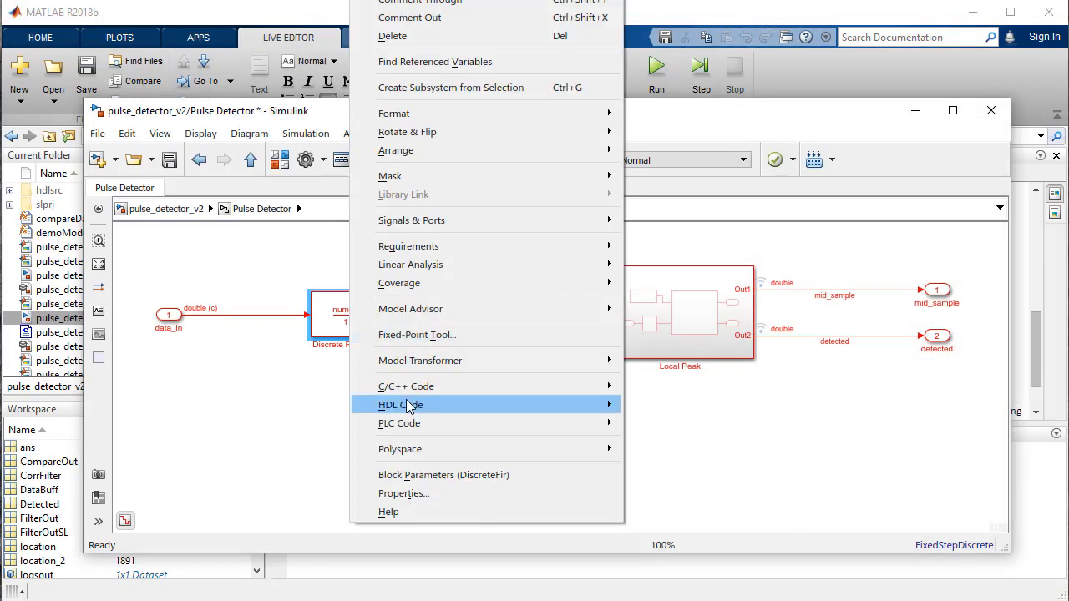
Step: Set the Discrete FIR Filter's MultiplierInputPipeline to 1 in its HDL block properties
{"action": "left_click", "coordinate": [684, 498]}
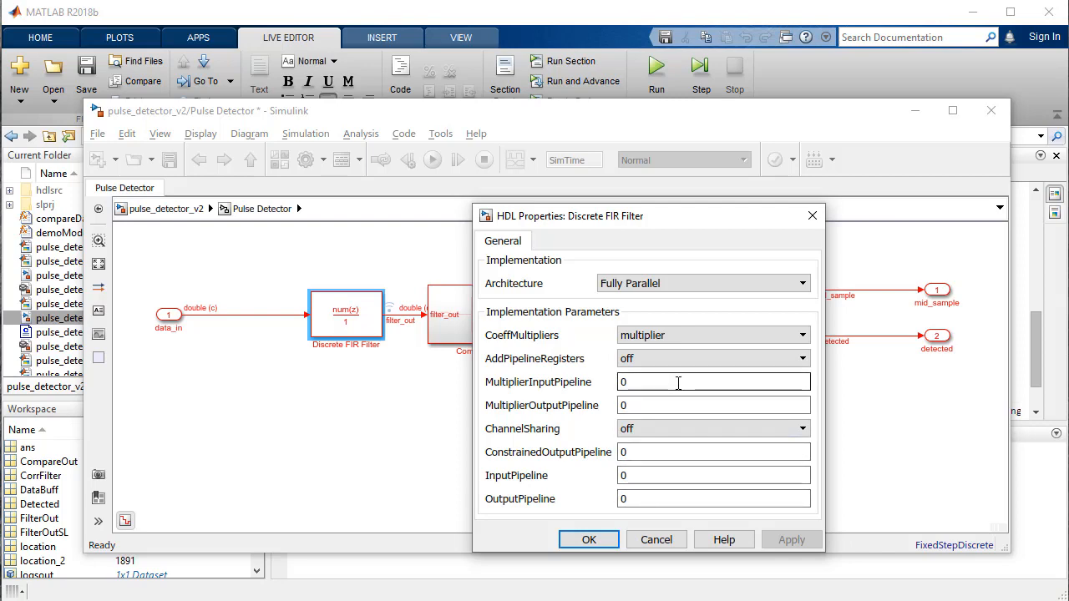
{"action": "type", "text": "1"}
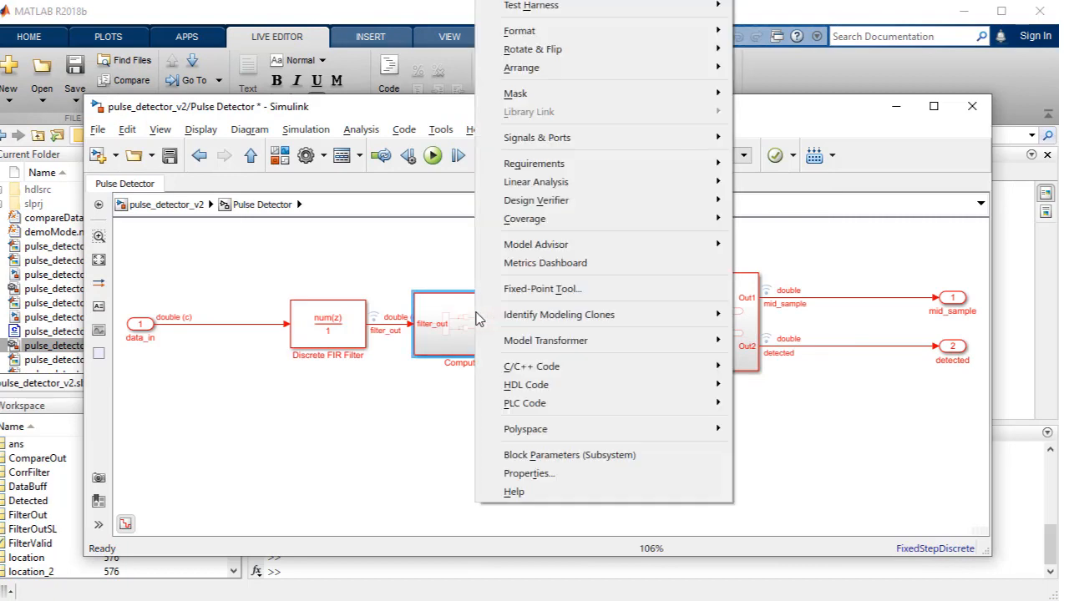
{"action": "mouse_move", "coordinate": [526, 384]}
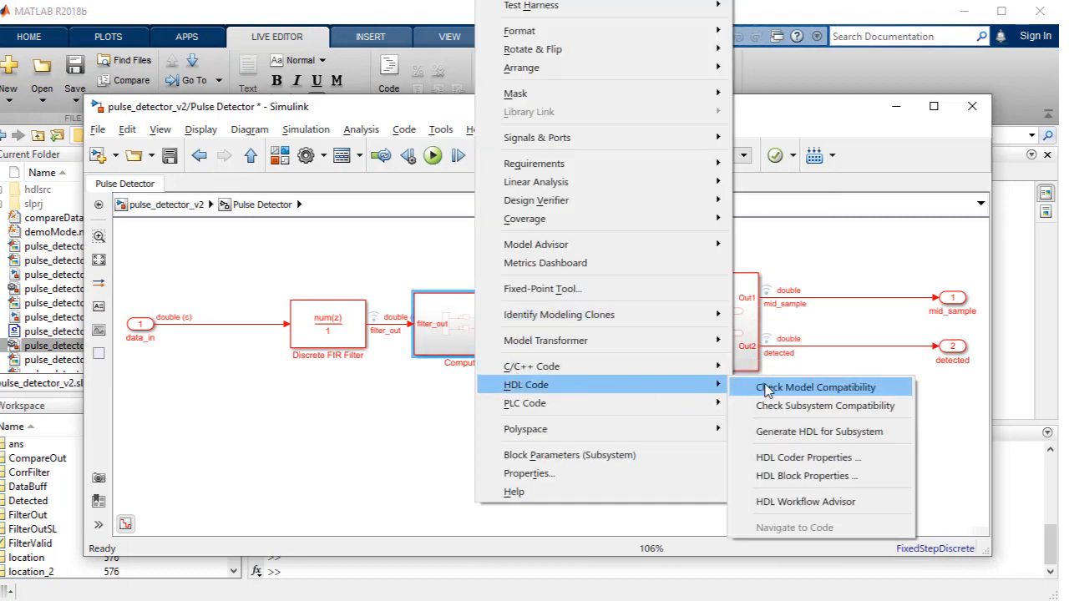
Step: Set Compute Power's HDL properties to AdaptivePipelining on and InputPipeline 1, then apply
{"action": "left_click", "coordinate": [805, 476]}
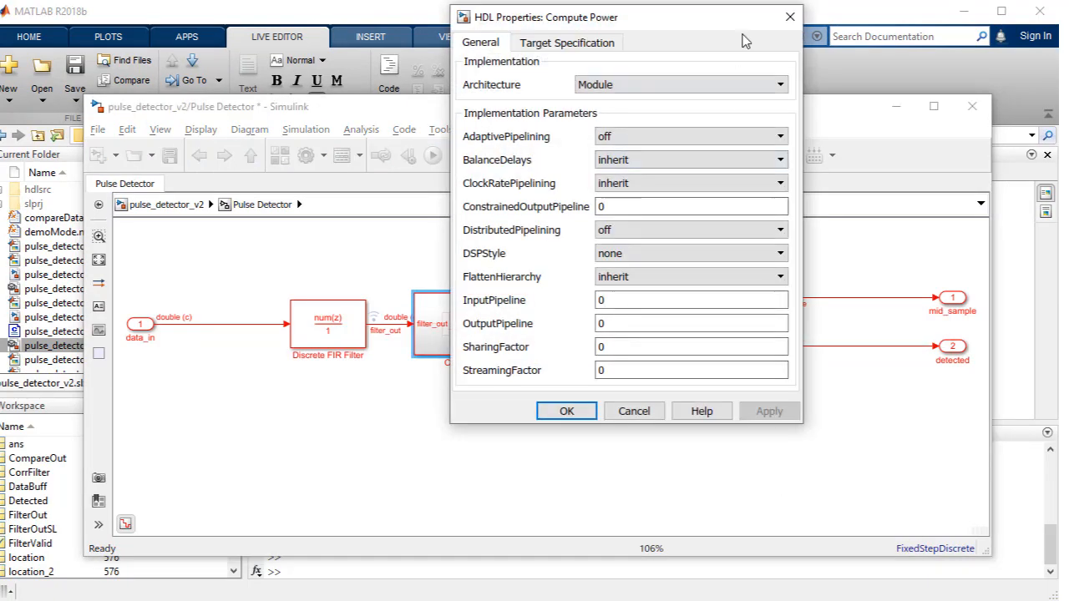
{"action": "left_click", "coordinate": [814, 240]}
{"action": "type", "text": "1"}
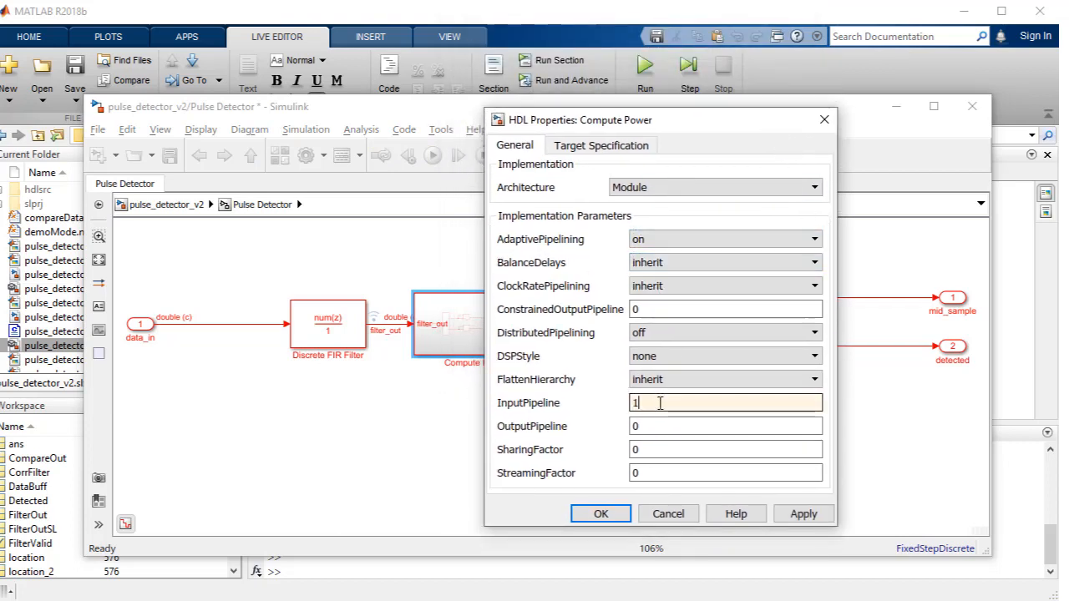
{"action": "left_click", "coordinate": [601, 514]}
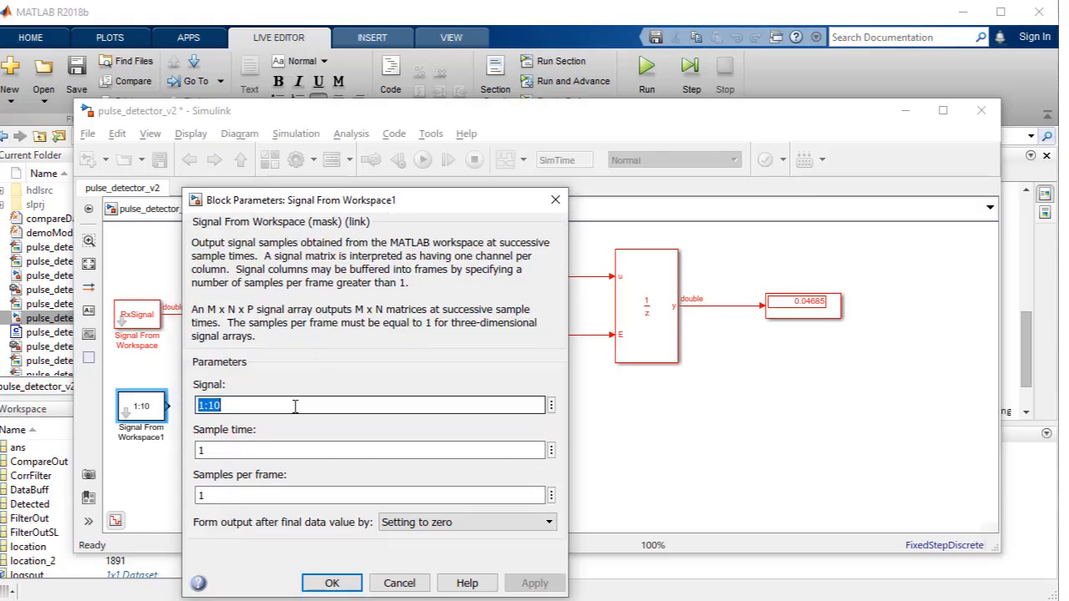
Step: Make Signal From Workspace1 output true(size(RxSignal)) and enter the Pulse Detector subsystem
{"action": "type", "text": "true(size(RxSignal"}
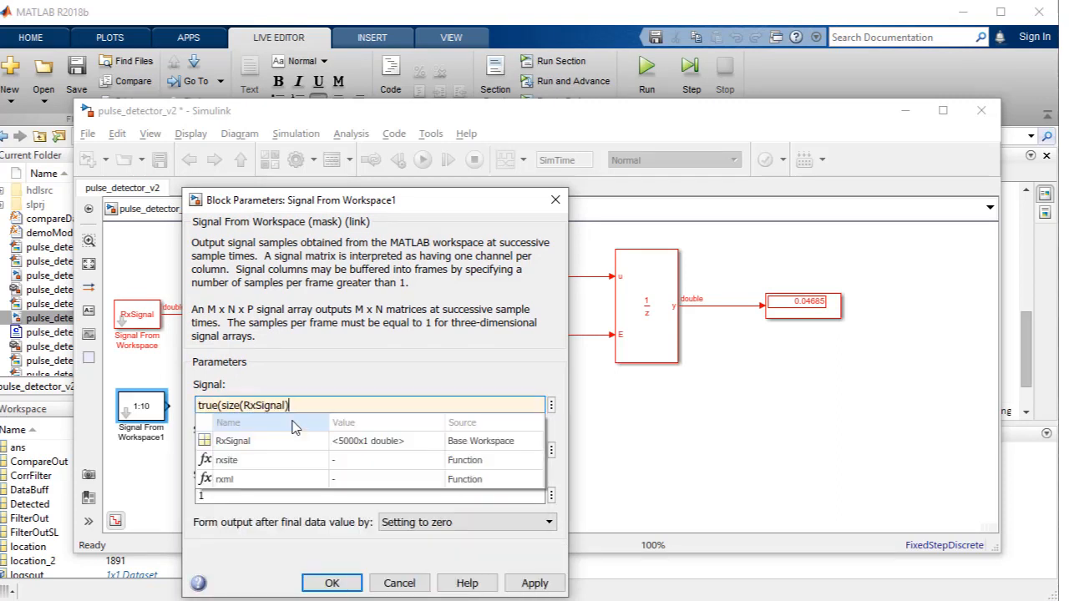
{"action": "left_click", "coordinate": [330, 583]}
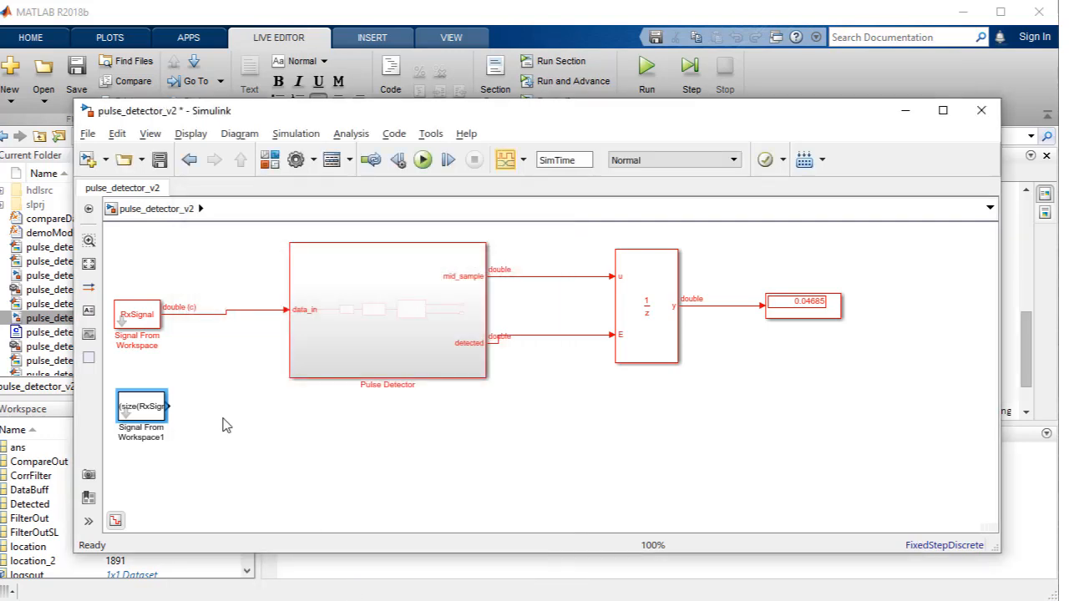
{"action": "double_click", "coordinate": [387, 311]}
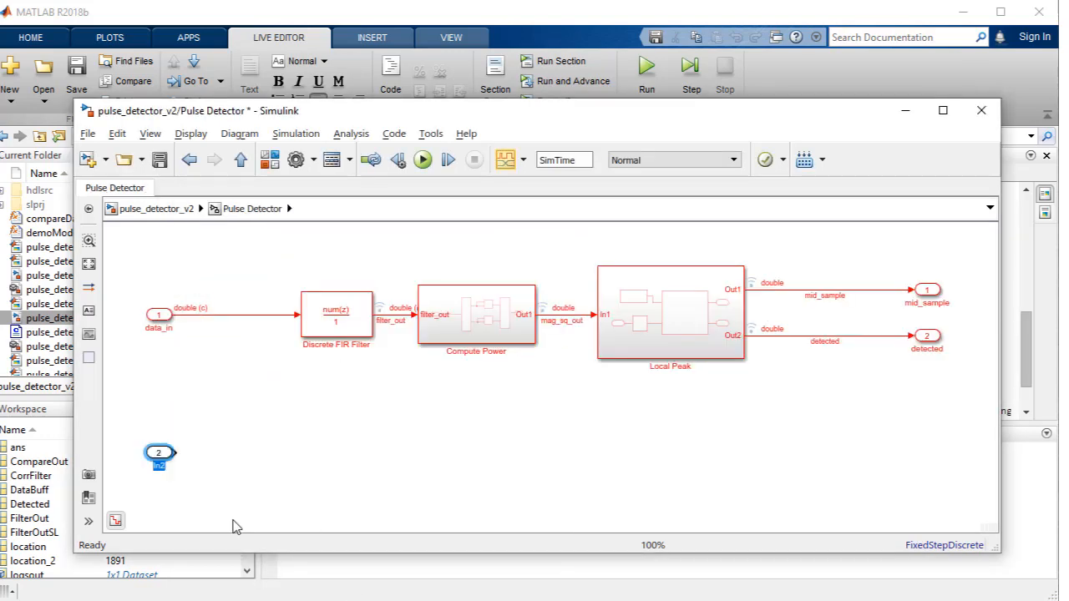
Step: Add valid_in, a Delay of length 2 and valid_out, wired to Signal From Workspace1 and a Terminator
{"action": "type", "text": "out"}
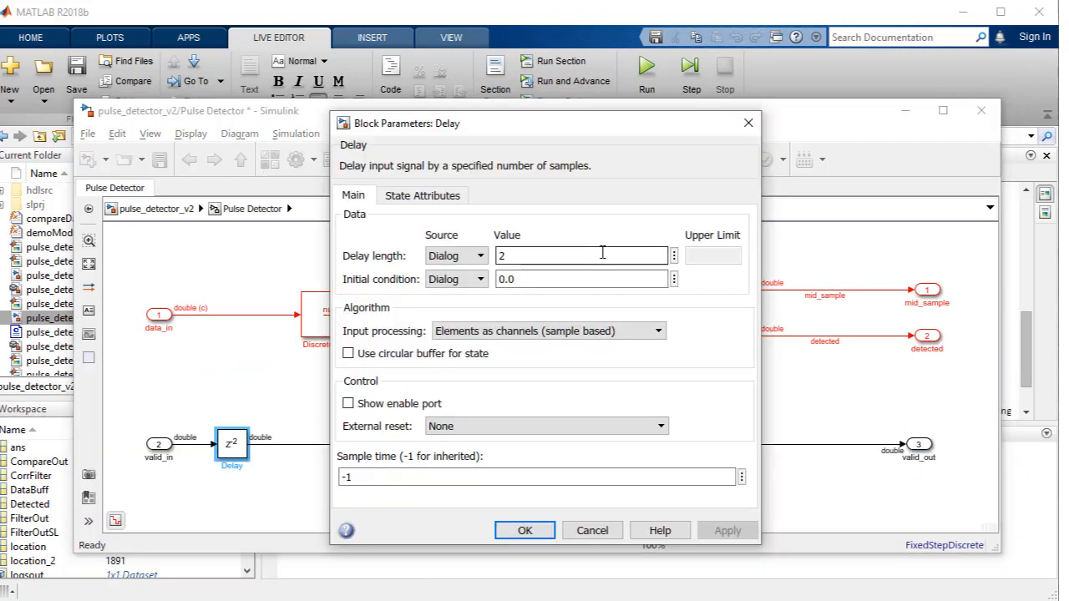
{"action": "left_click", "coordinate": [524, 531]}
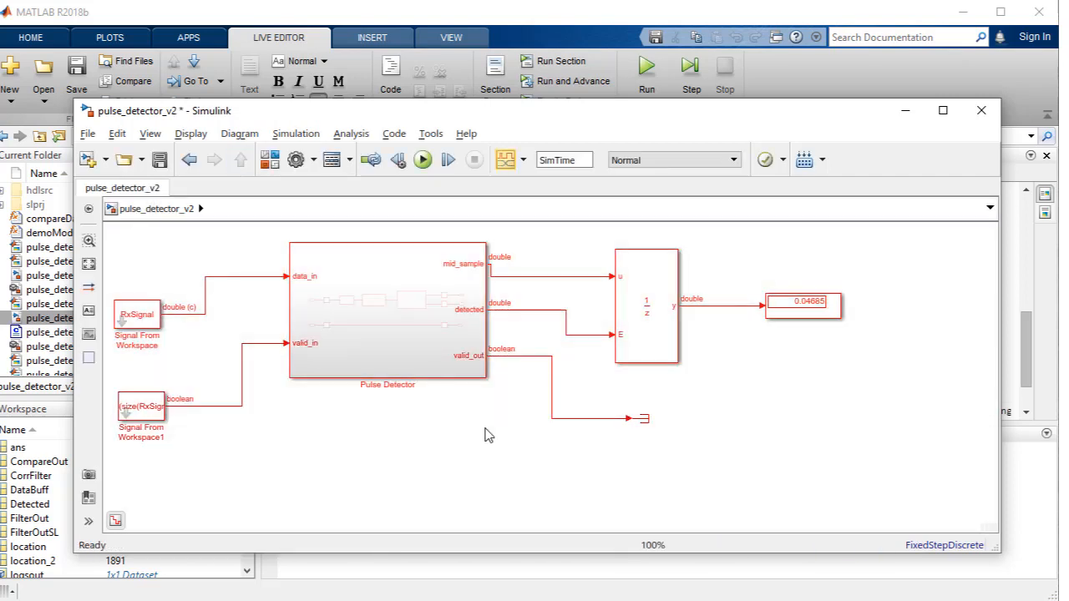
{"action": "left_click", "coordinate": [388, 309]}
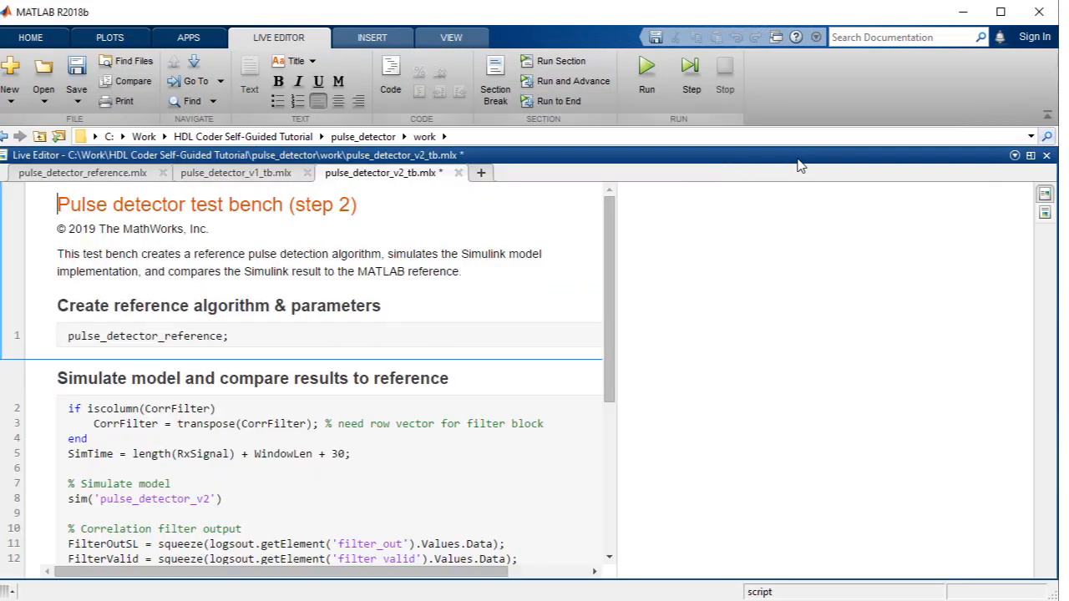
Step: Run pulse_detector_v2_tb.mlx in the Live Editor to simulate and compare with the reference
{"action": "scroll", "scroll_direction": "down", "scroll_amount": 3}
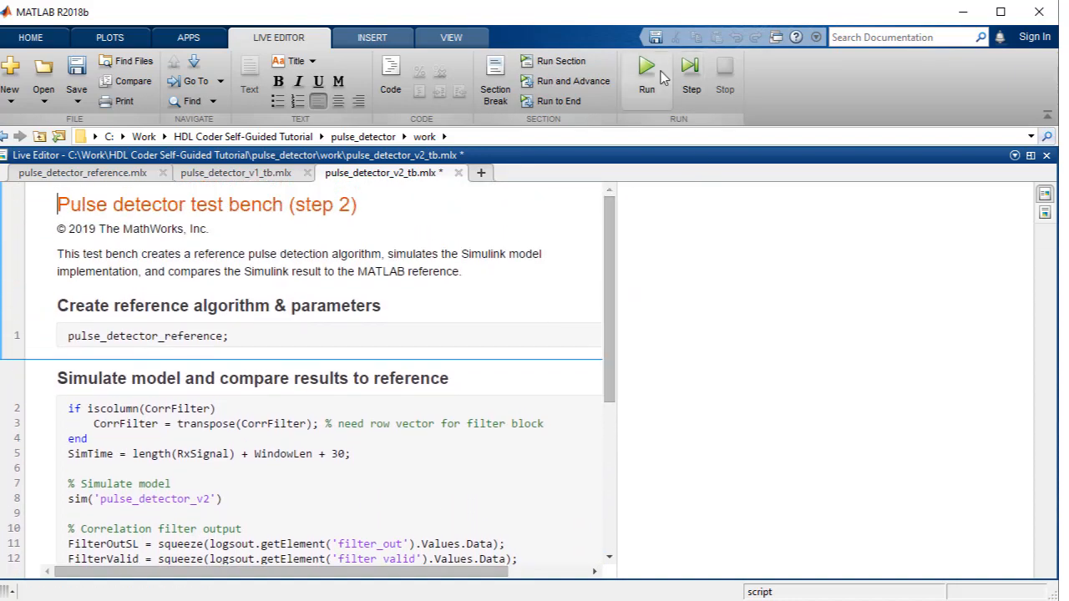
{"action": "left_click", "coordinate": [646, 73]}
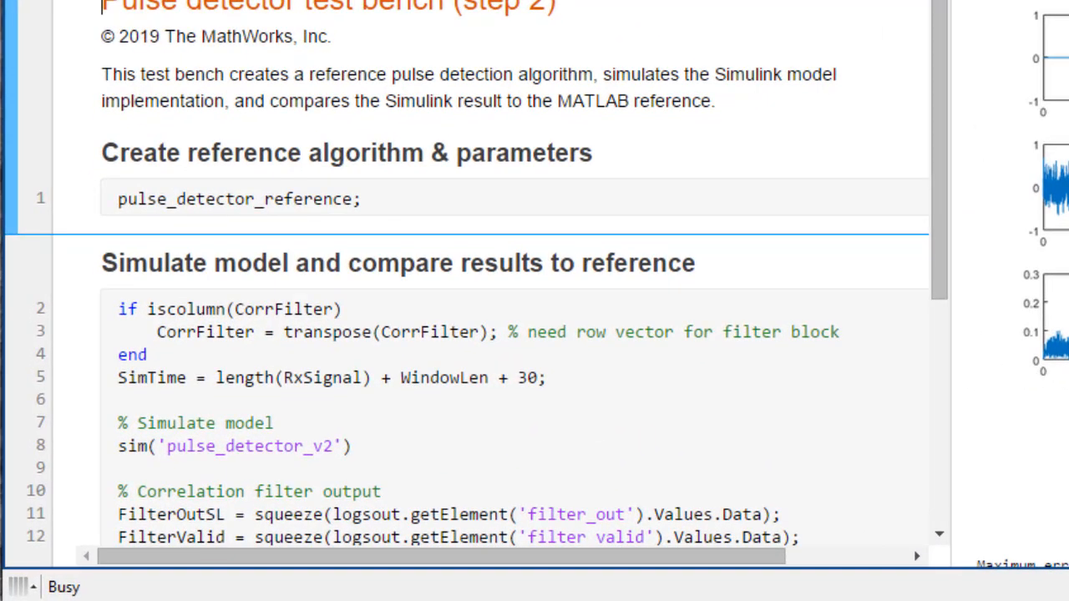